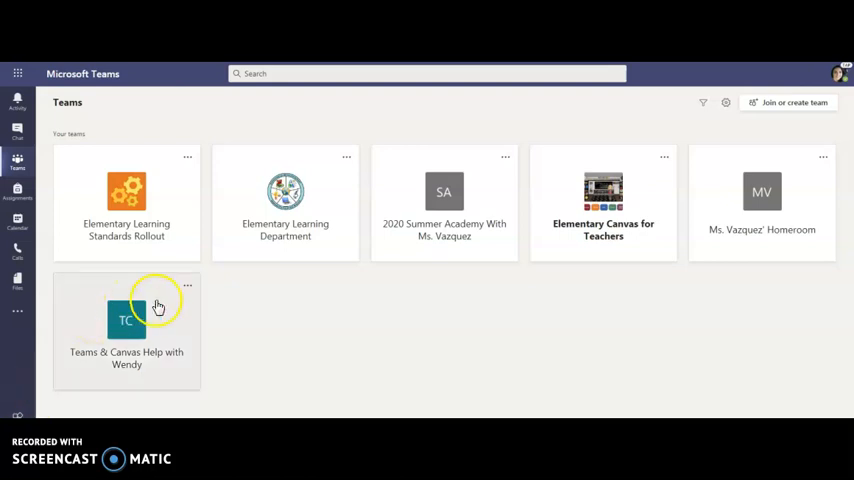
mouse_move(16, 72)
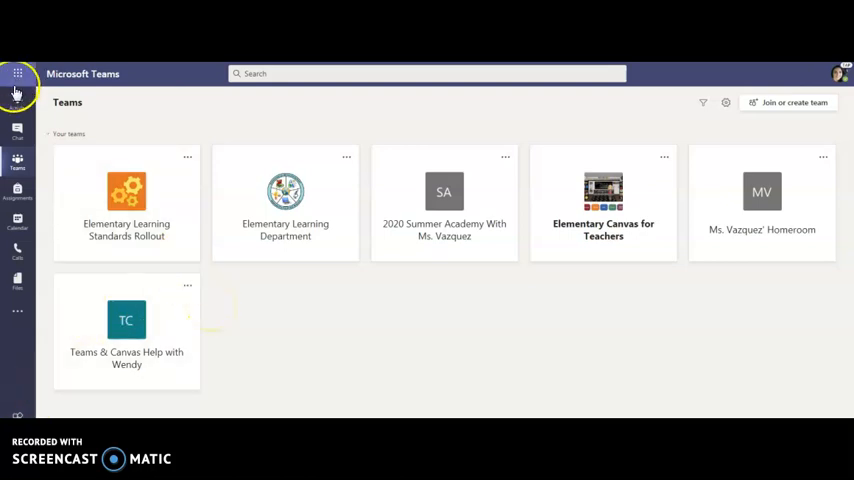
mouse_move(16, 164)
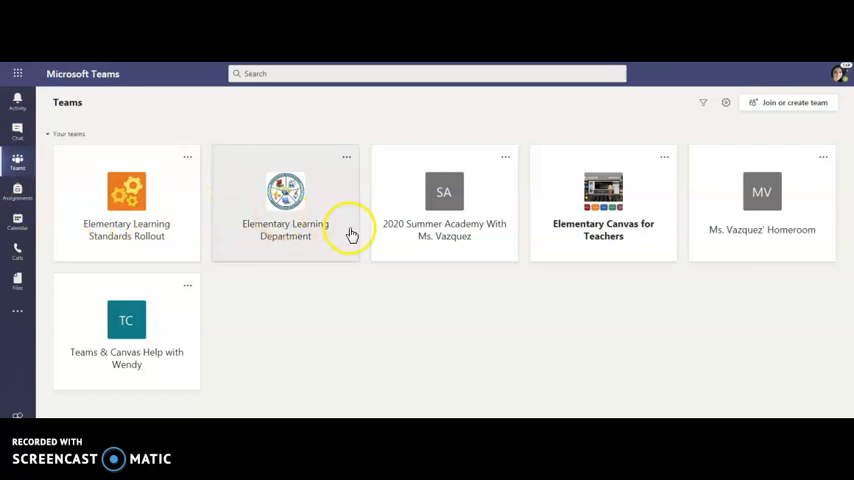
mouse_move(164, 352)
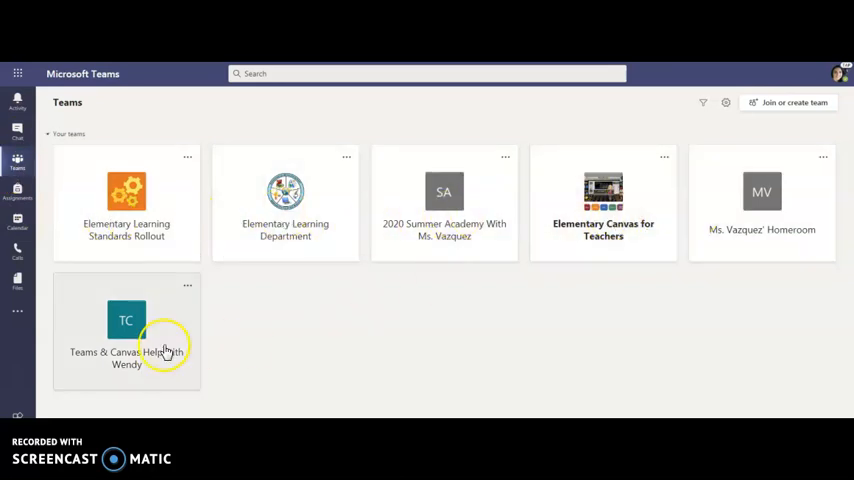
mouse_move(318, 276)
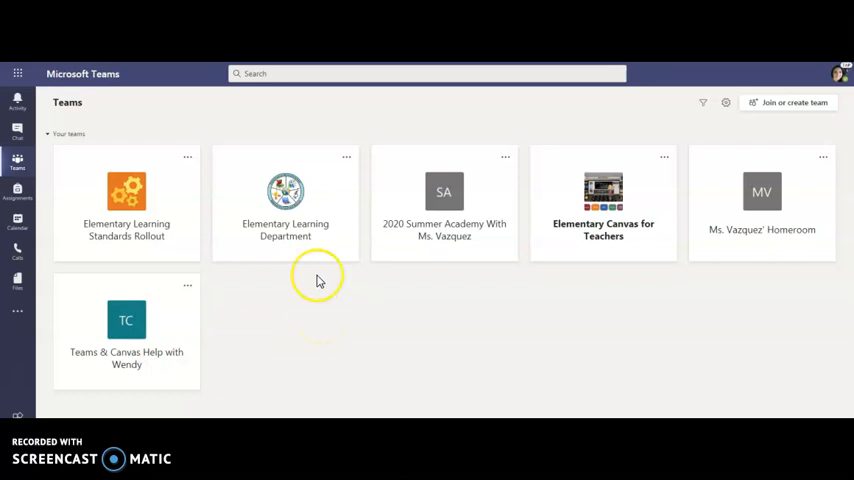
mouse_move(706, 178)
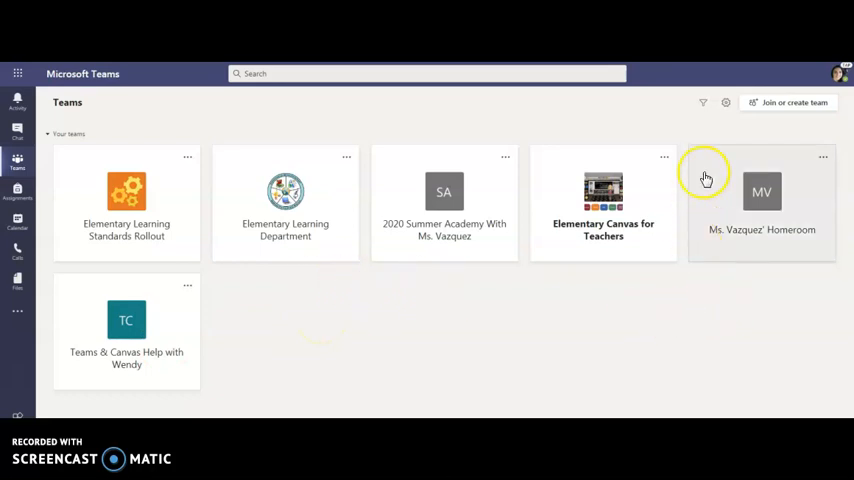
mouse_move(794, 184)
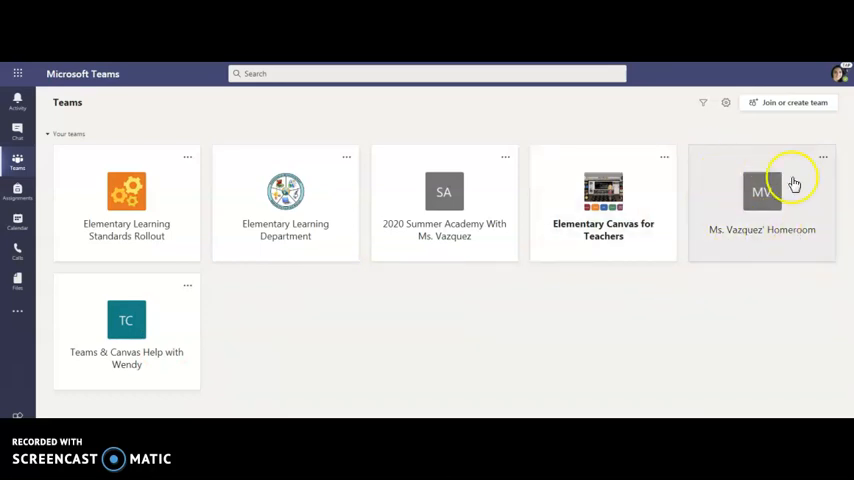
mouse_move(444, 248)
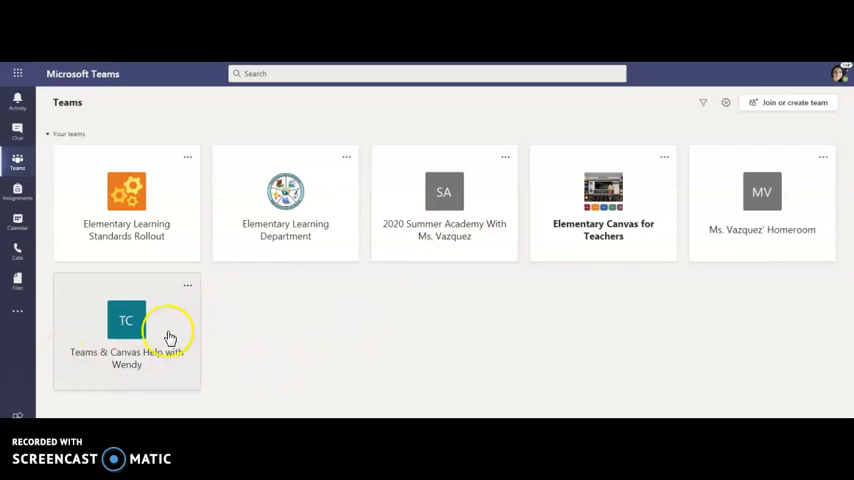
mouse_move(144, 340)
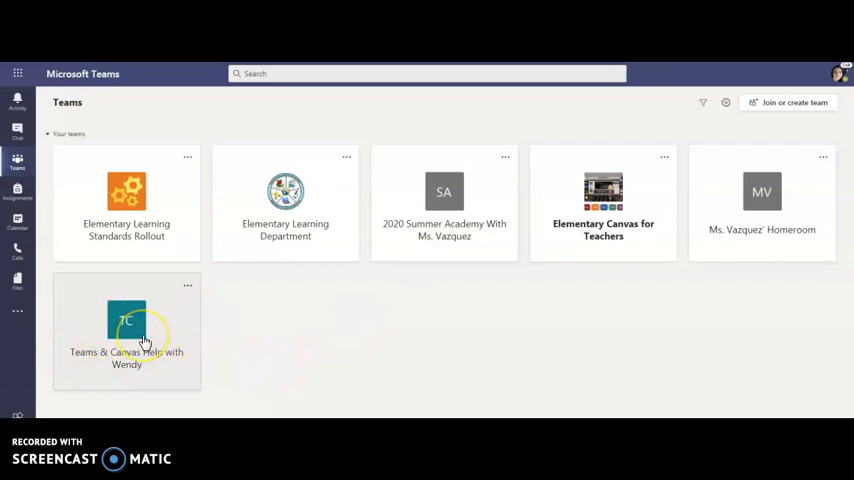
mouse_move(590, 280)
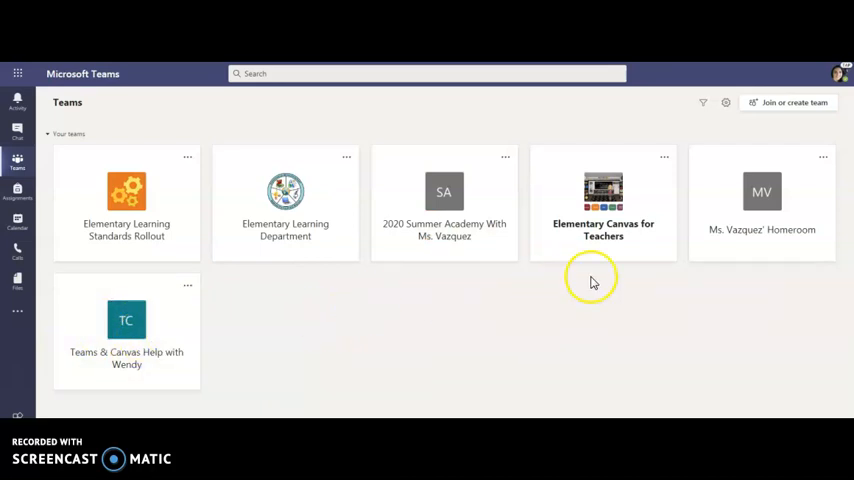
mouse_move(700, 238)
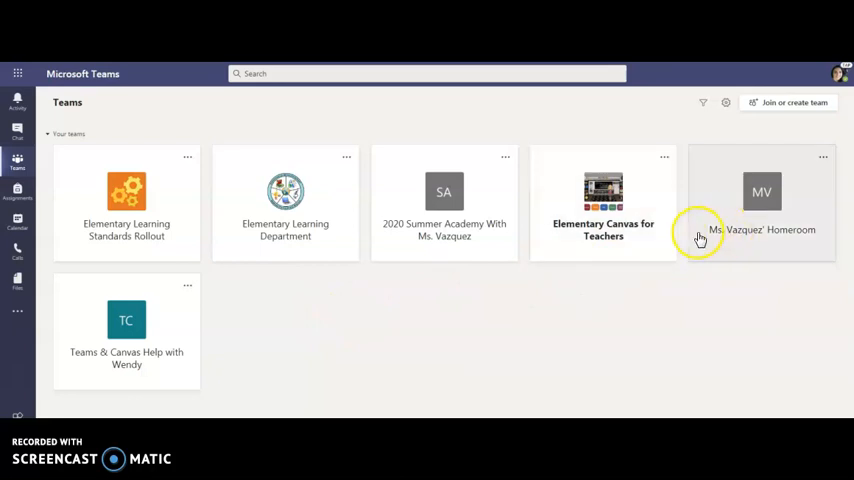
mouse_move(664, 290)
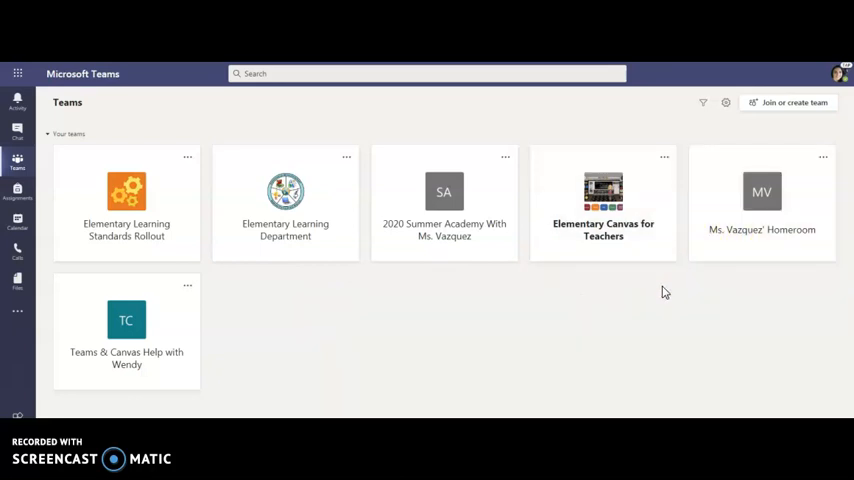
mouse_move(608, 320)
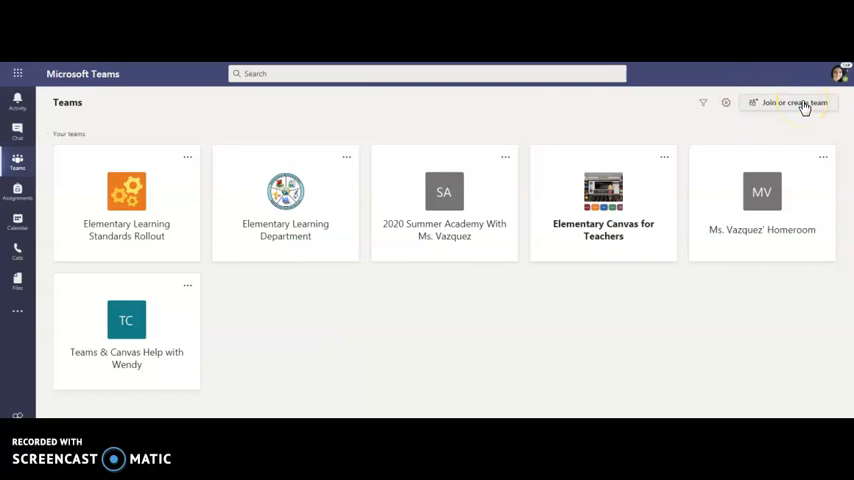
Begin creating a new team from the Join or create team page.
click(790, 102)
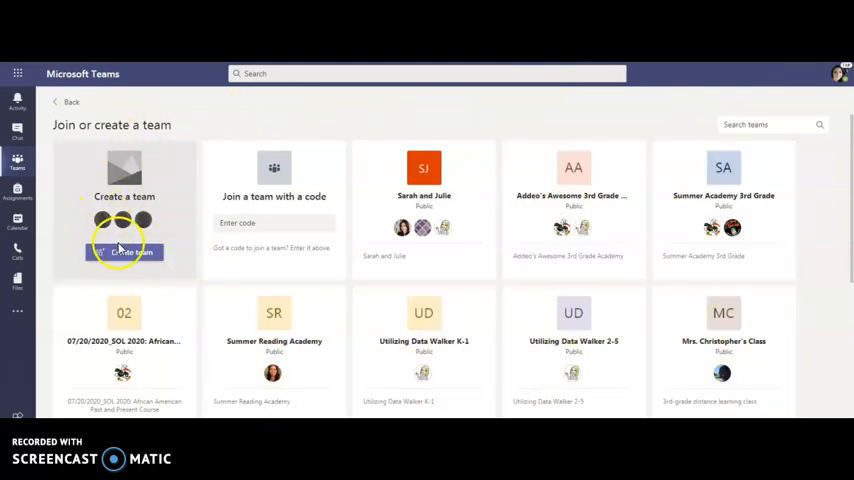
click(124, 252)
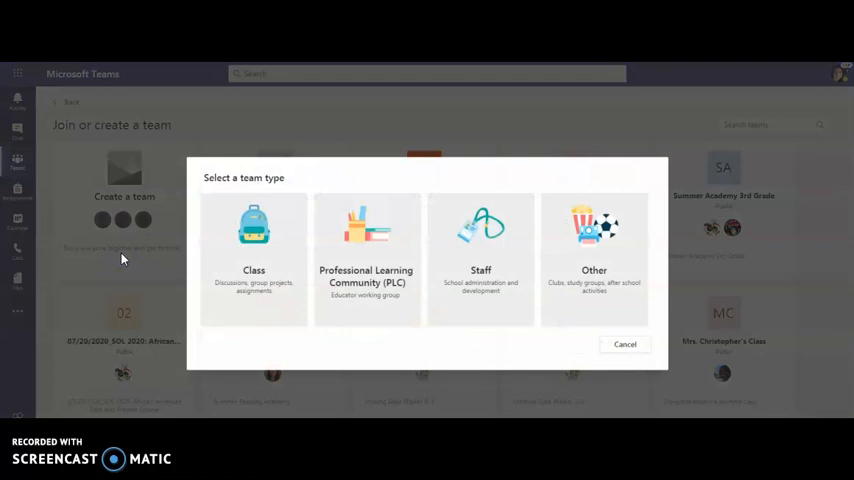
mouse_move(76, 160)
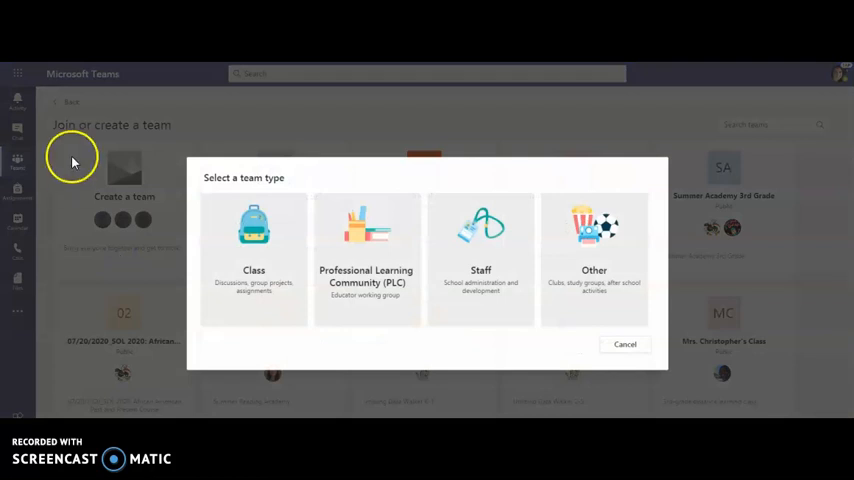
mouse_move(286, 284)
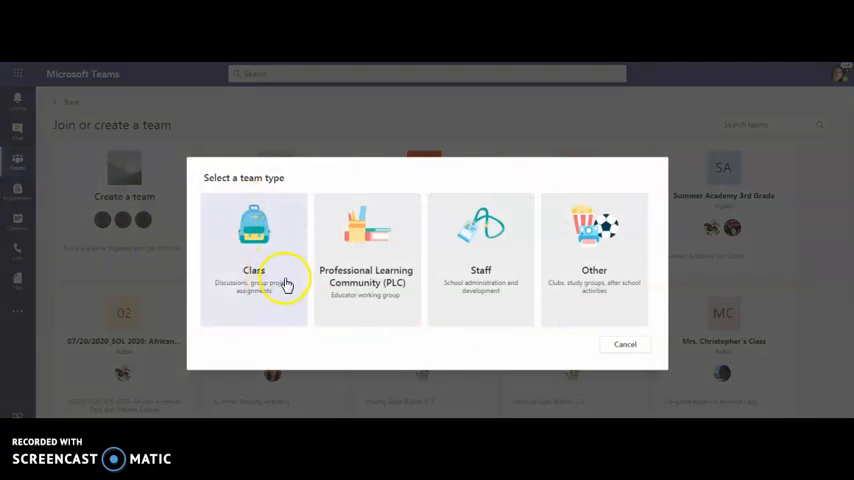
mouse_move(378, 300)
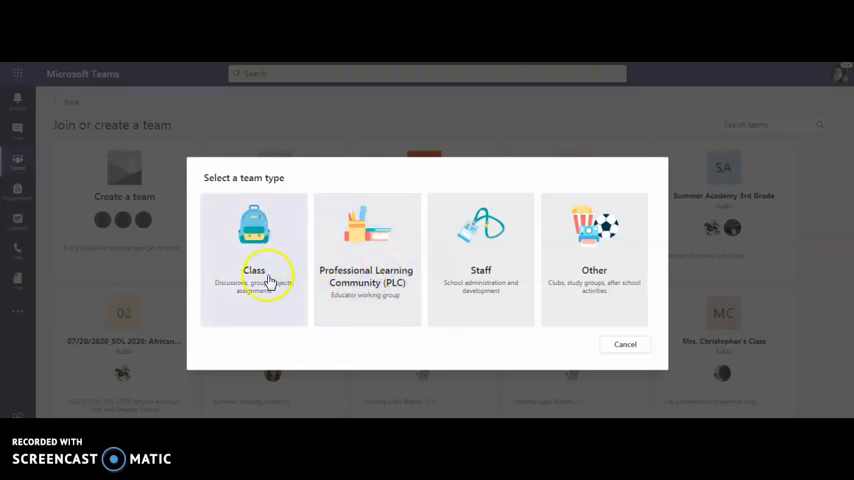
mouse_move(268, 284)
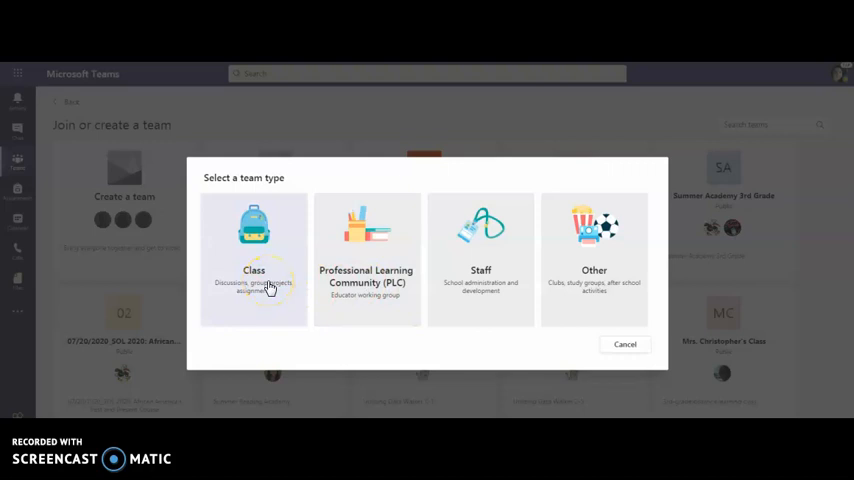
Choose the Class type, name it '20-21 HomeRoom' and describe it as Grade 3.
click(252, 258)
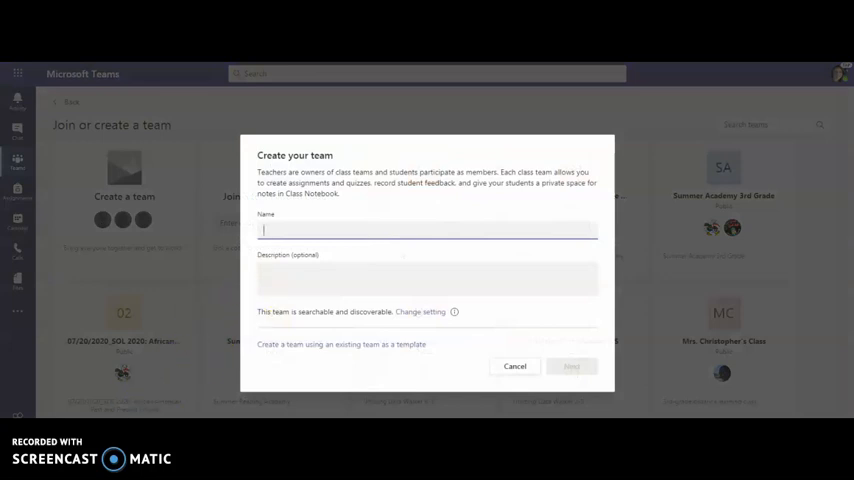
mouse_move(350, 228)
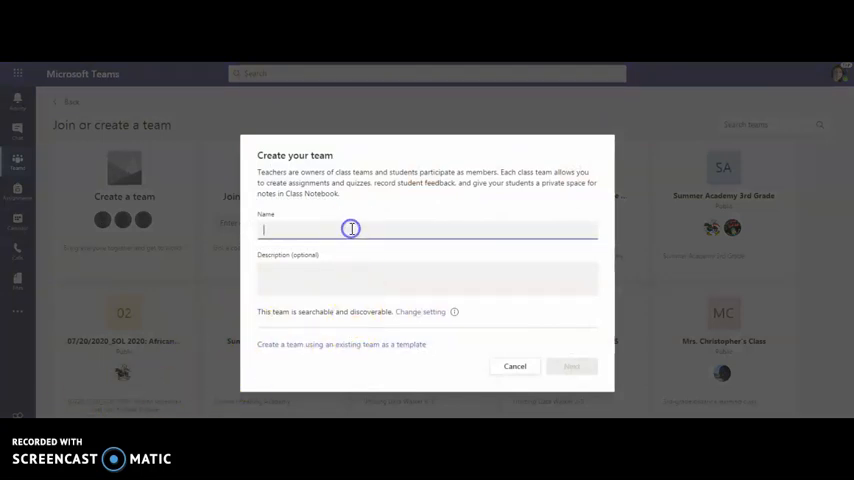
text(20)
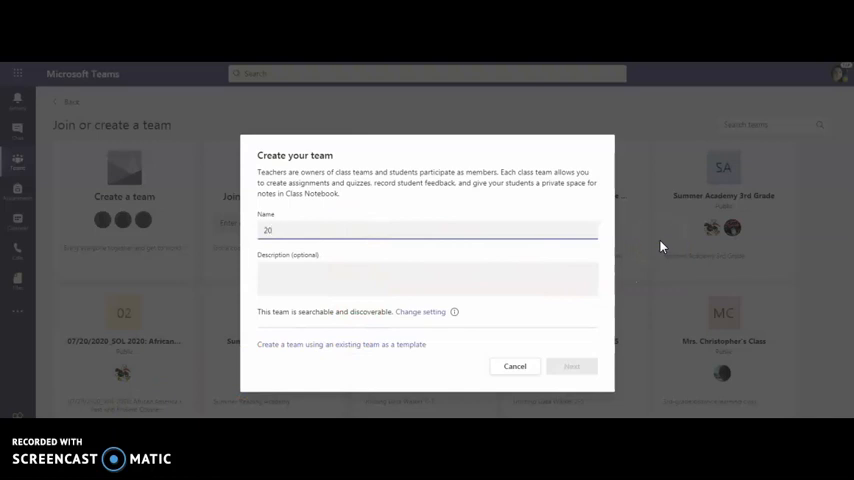
text(-21 Ho)
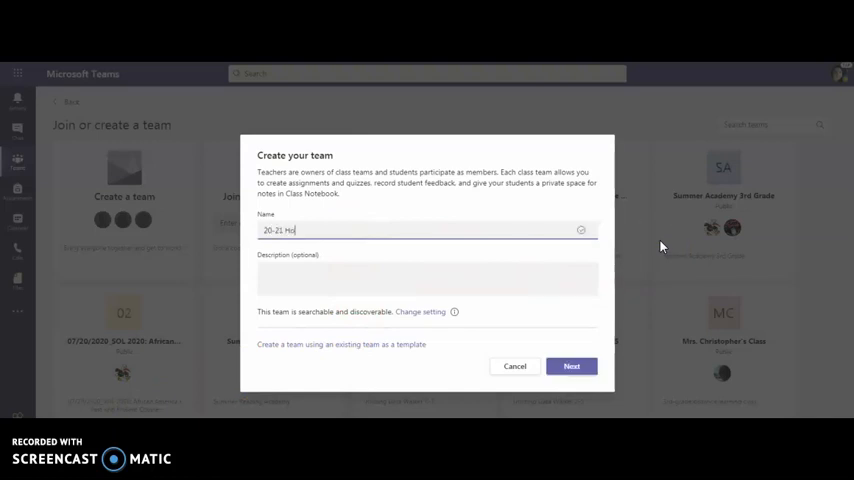
text(meRoom)
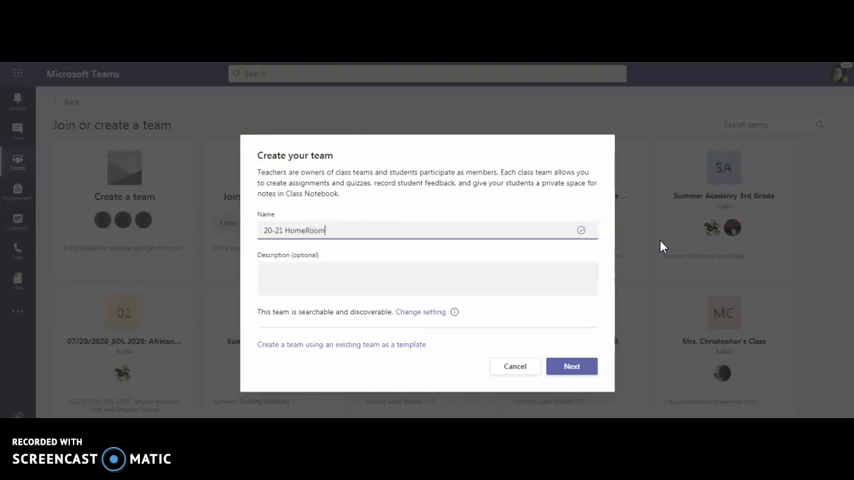
click(416, 278)
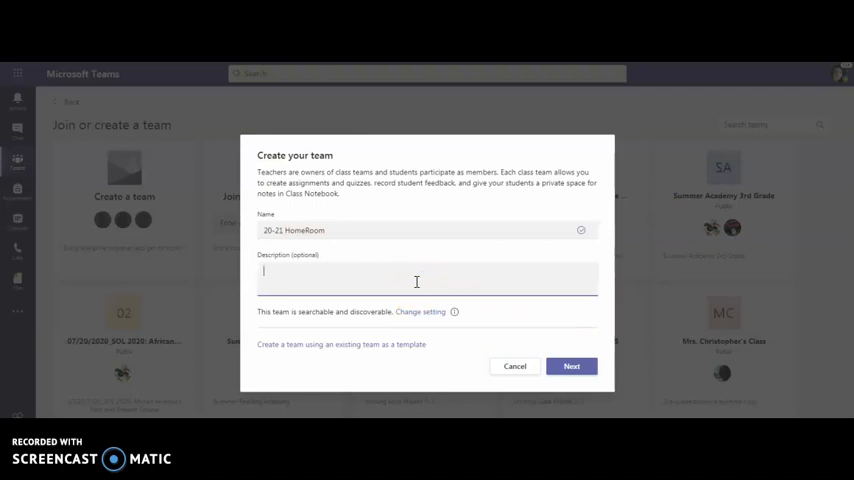
text(Gi)
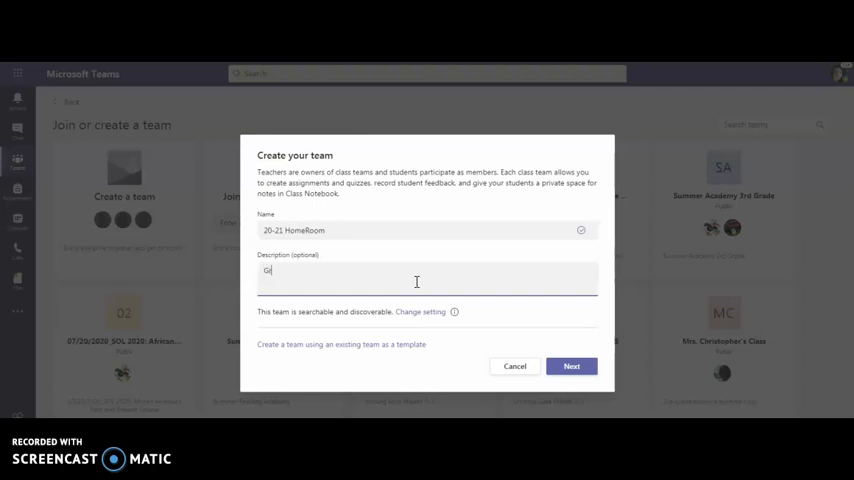
text(rade 3)
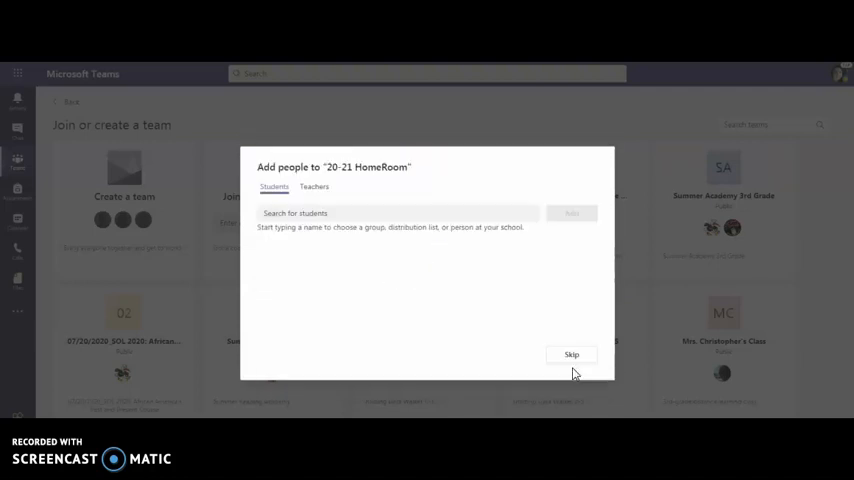
click(396, 212)
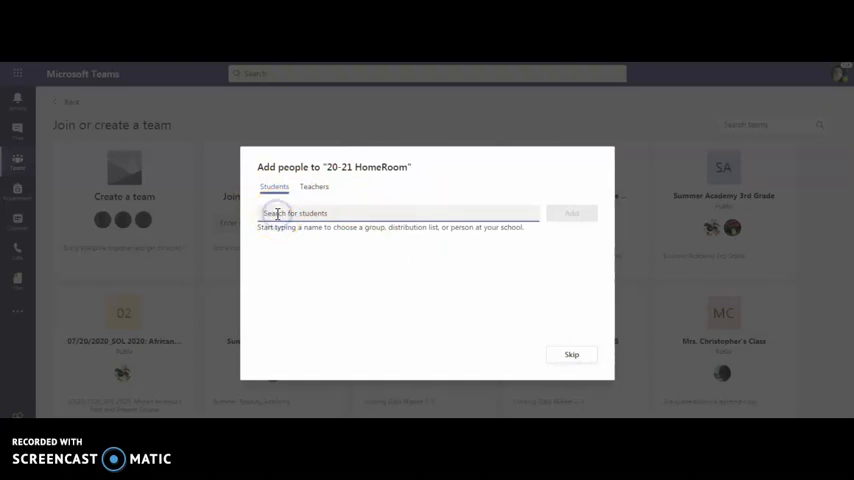
click(314, 188)
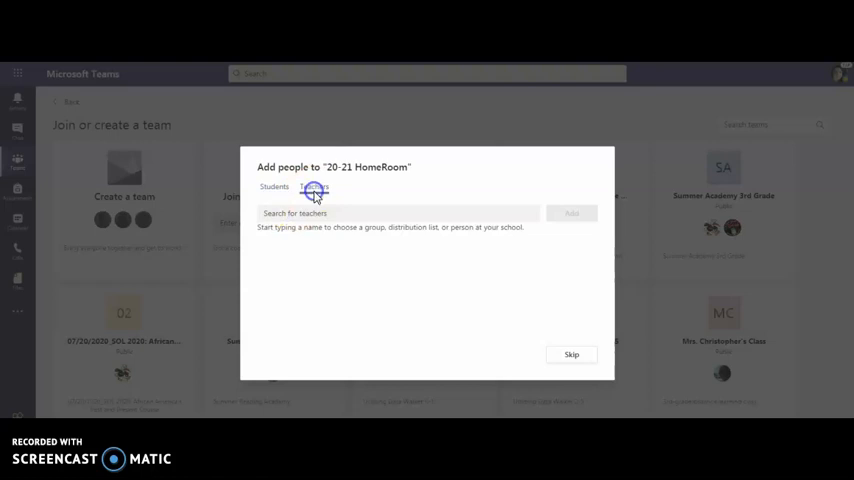
click(314, 188)
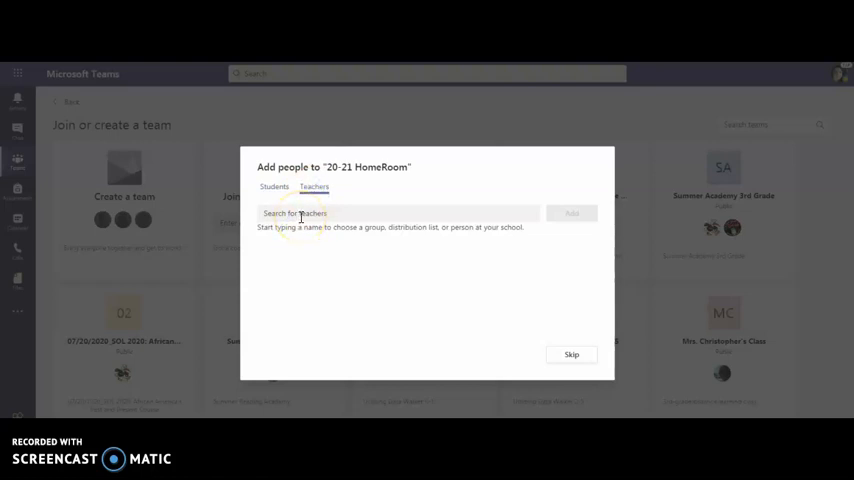
mouse_move(400, 216)
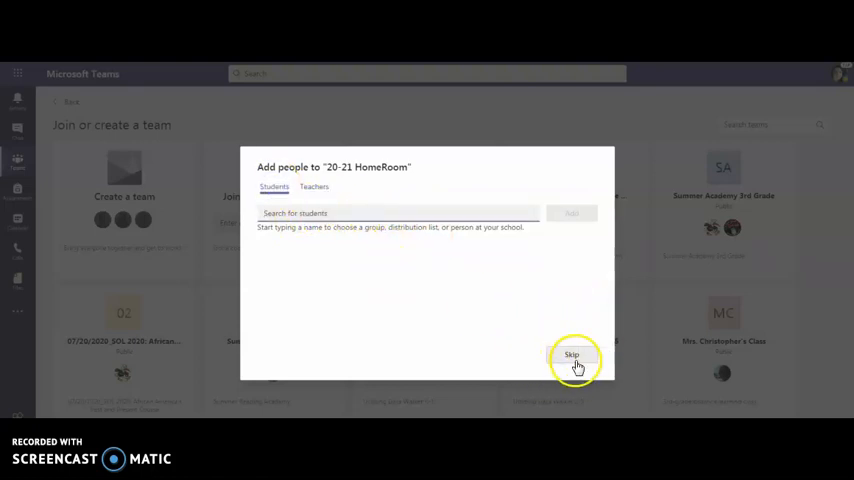
Skip adding members so the team's General channel welcome page appears.
click(572, 356)
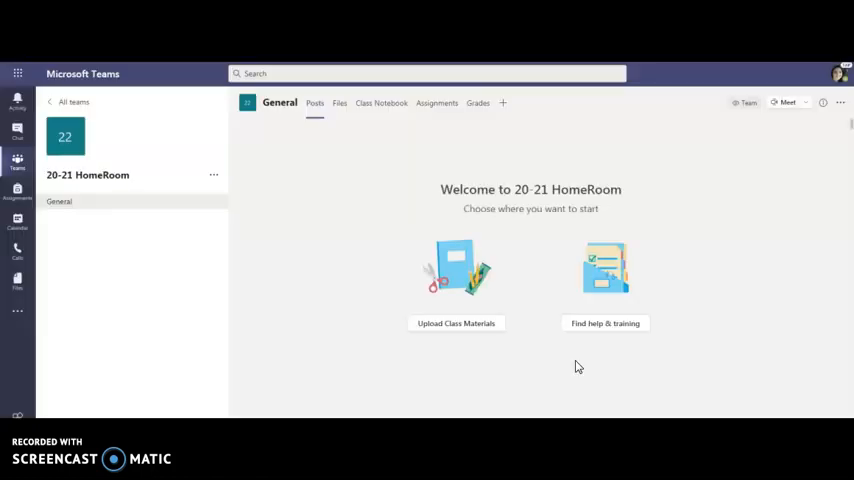
mouse_move(710, 326)
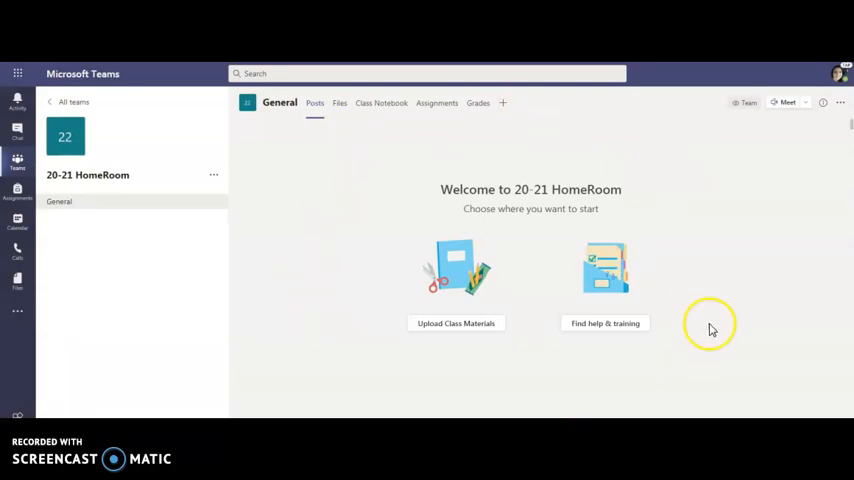
mouse_move(780, 246)
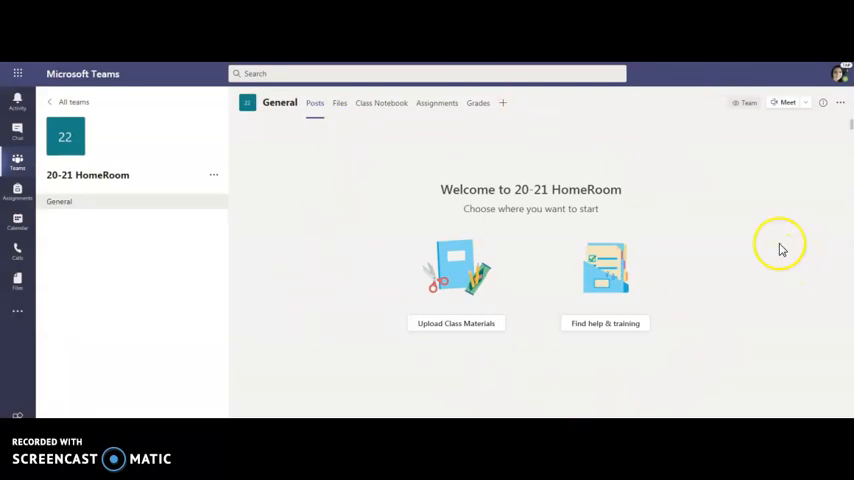
mouse_move(316, 104)
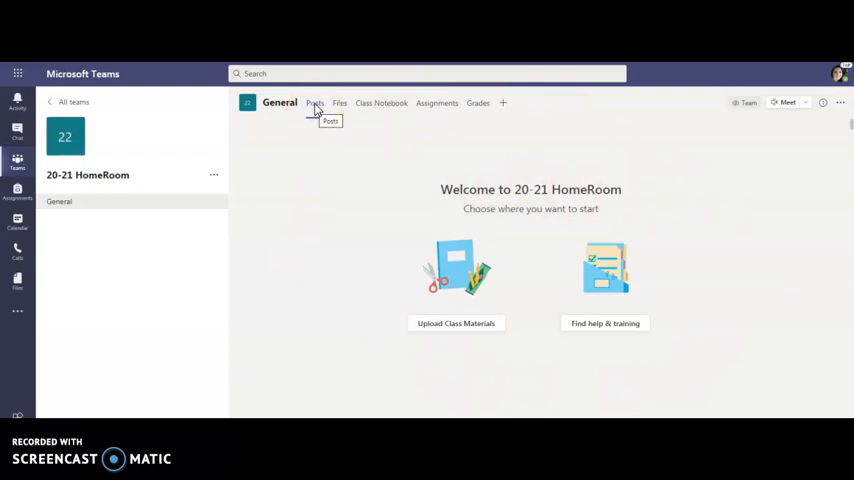
mouse_move(380, 104)
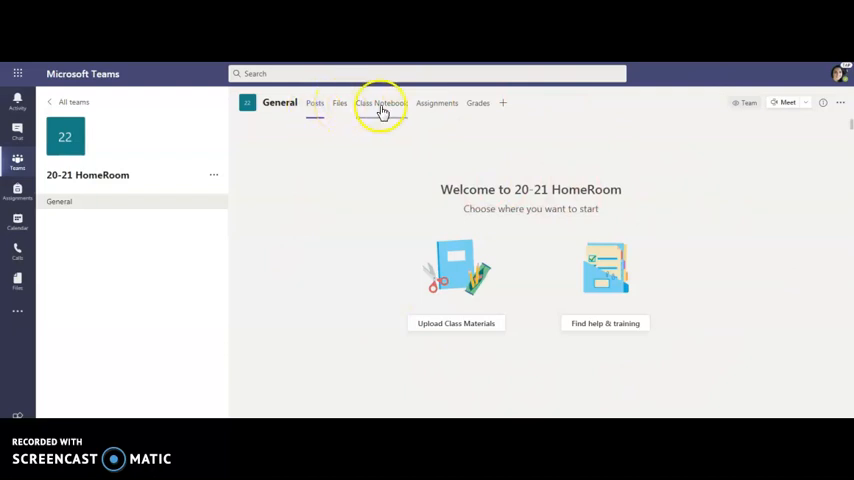
mouse_move(436, 104)
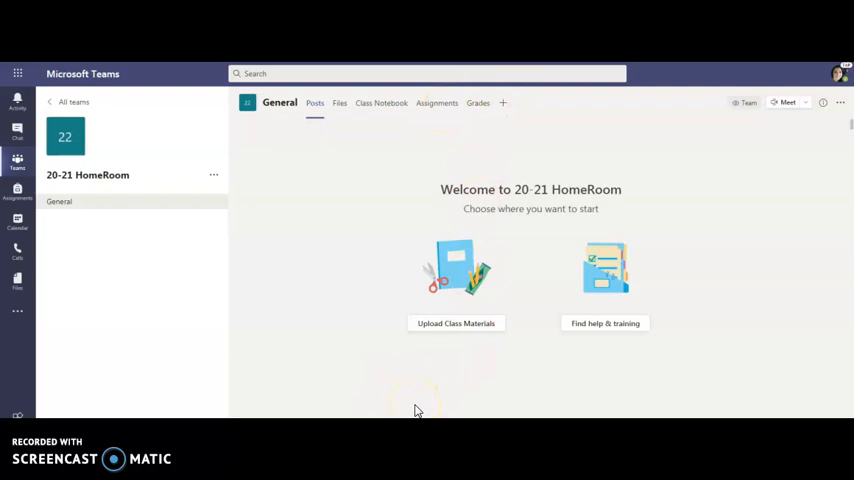
mouse_move(268, 398)
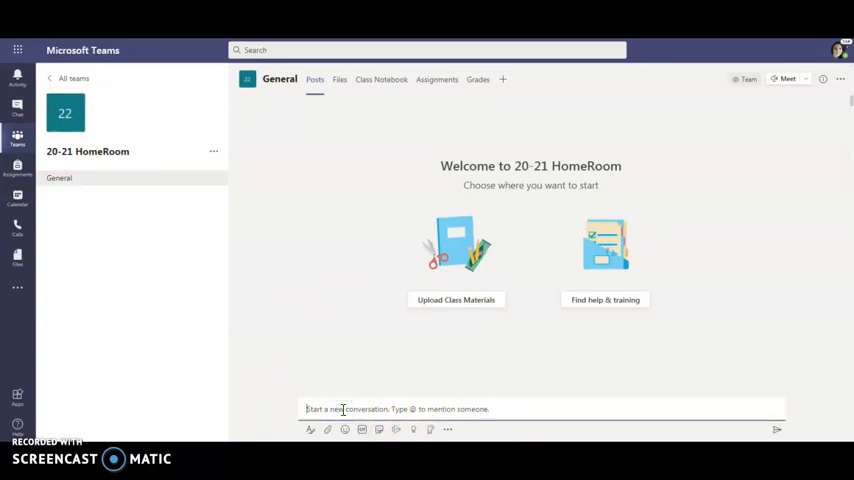
Post 'Good morning!' as a new conversation in General.
text(Good mor)
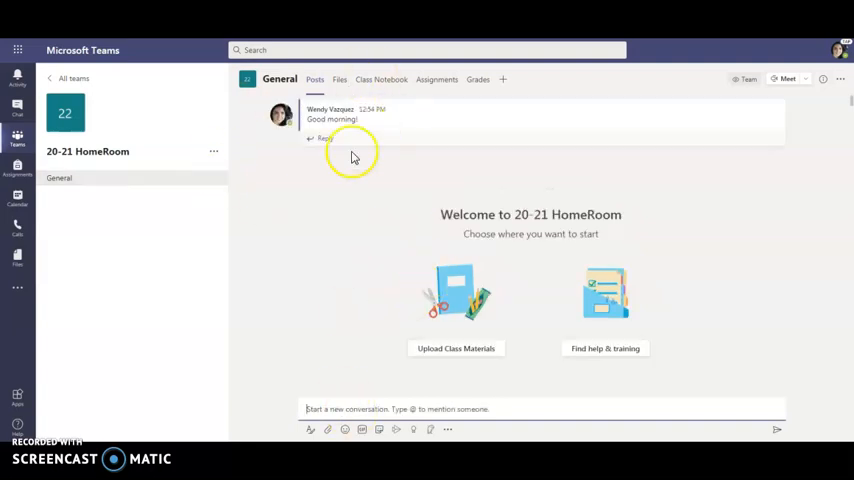
mouse_move(362, 280)
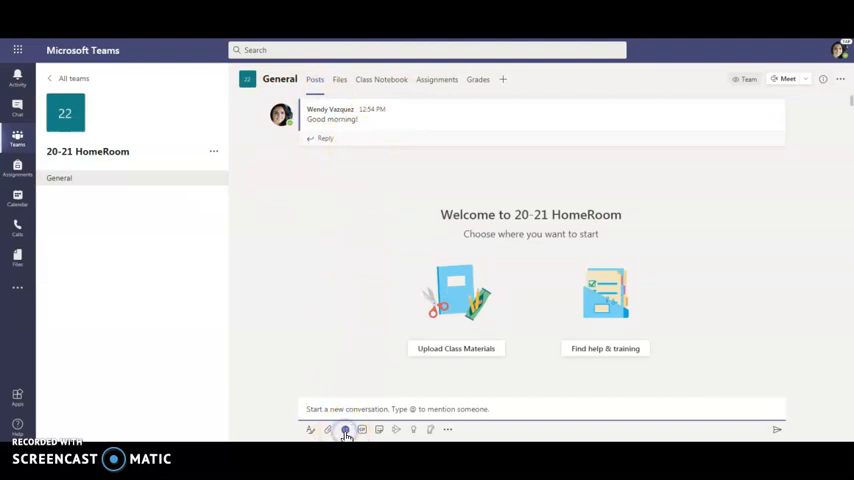
Post a heart emoji, then search 'thank' and send the cat Thank you! GIF.
click(344, 428)
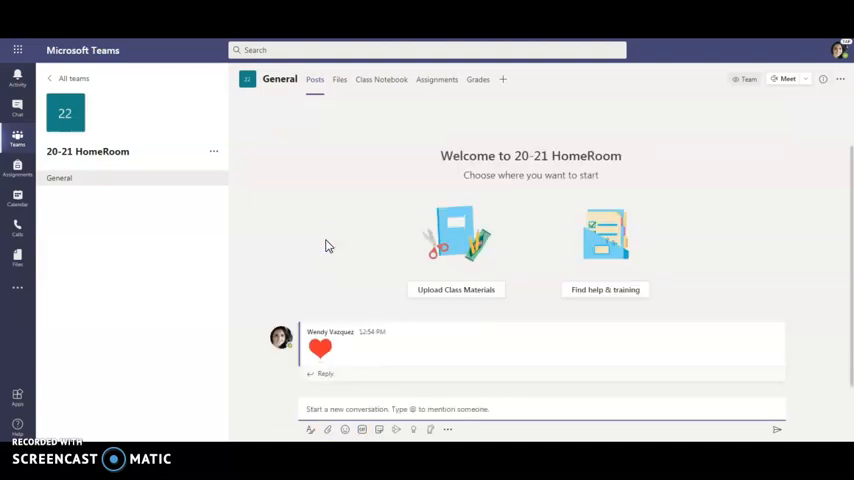
click(360, 428)
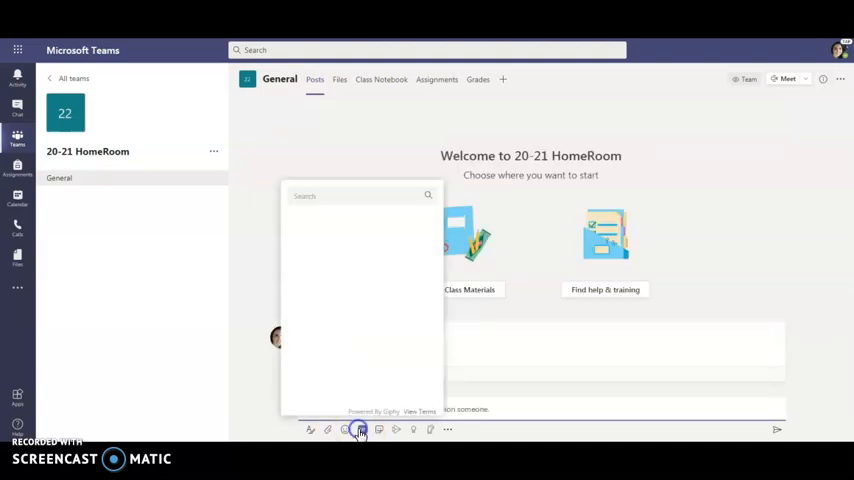
click(360, 428)
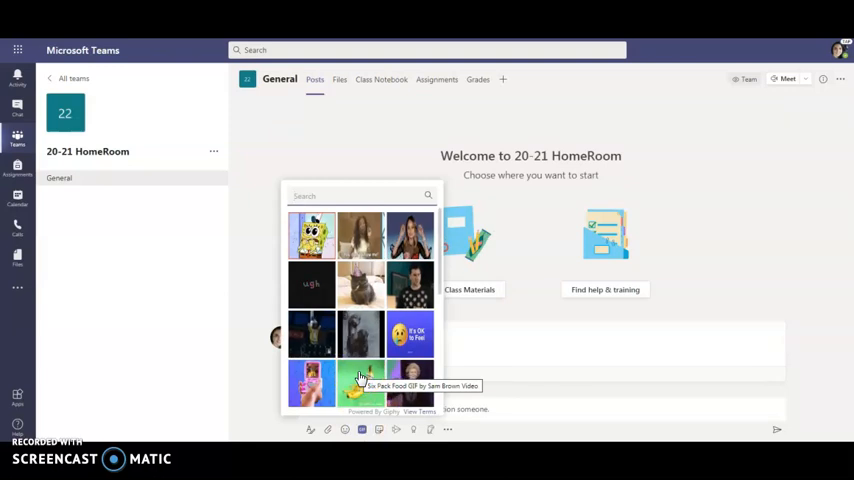
text(thank you)
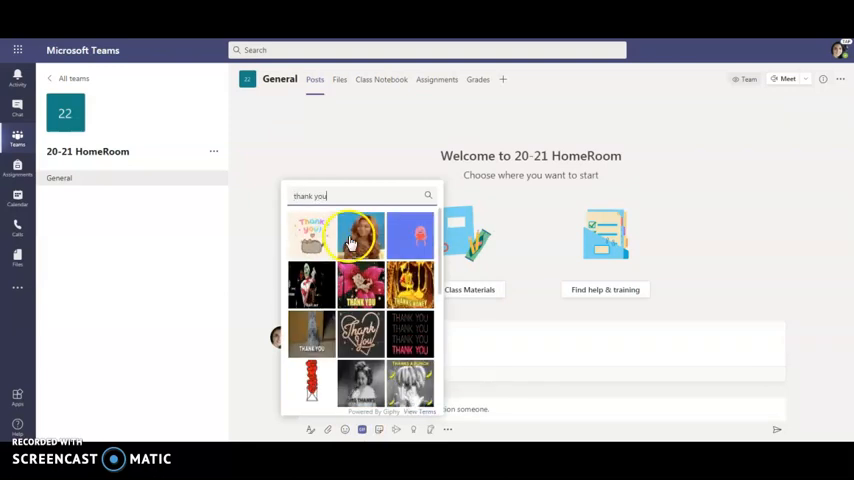
click(360, 236)
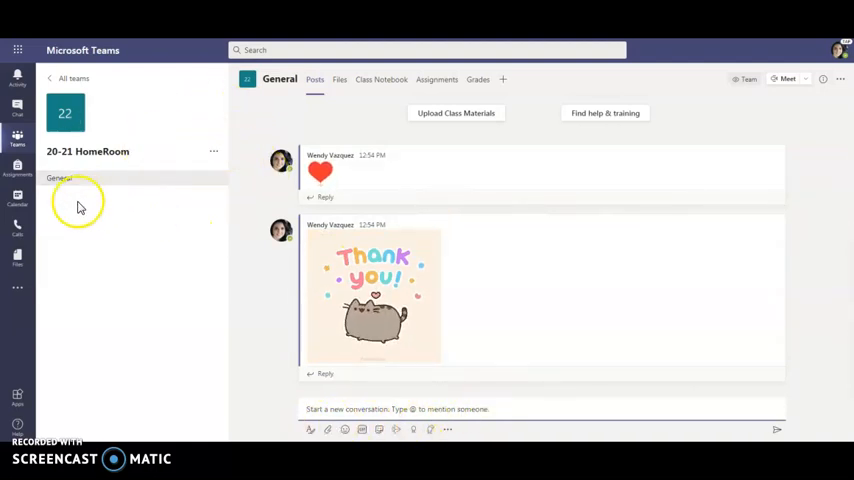
mouse_move(124, 288)
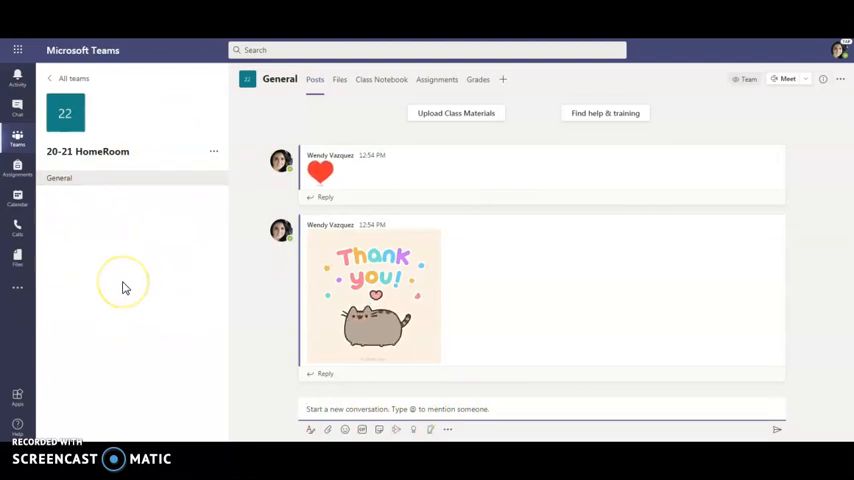